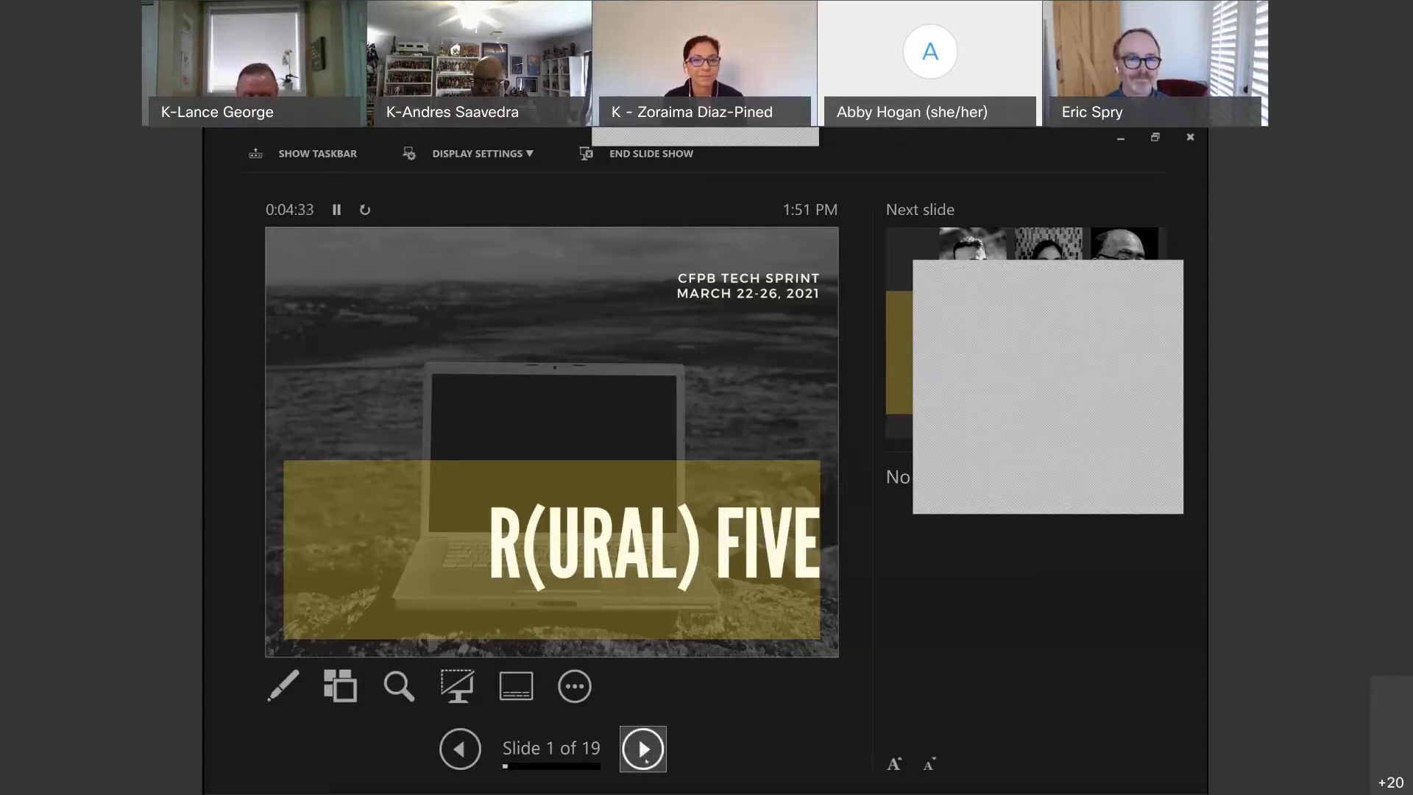
Step: Advance from the R(URAL) FIVE title slide to slide 2 introducing three team members
left_click(642, 748)
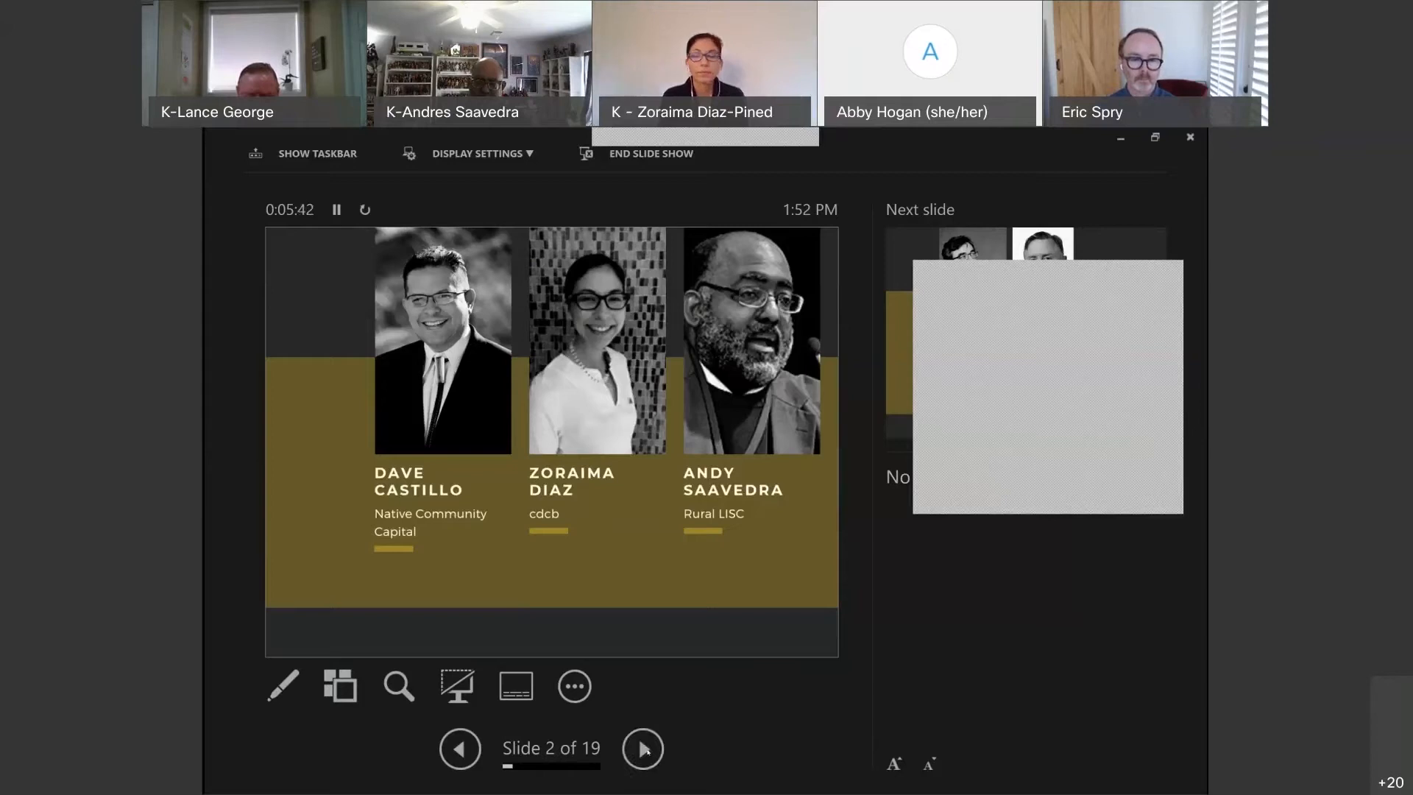
Step: Advance through slide 3 to slide 4 on consumers' complete mortgage market view
left_click(642, 747)
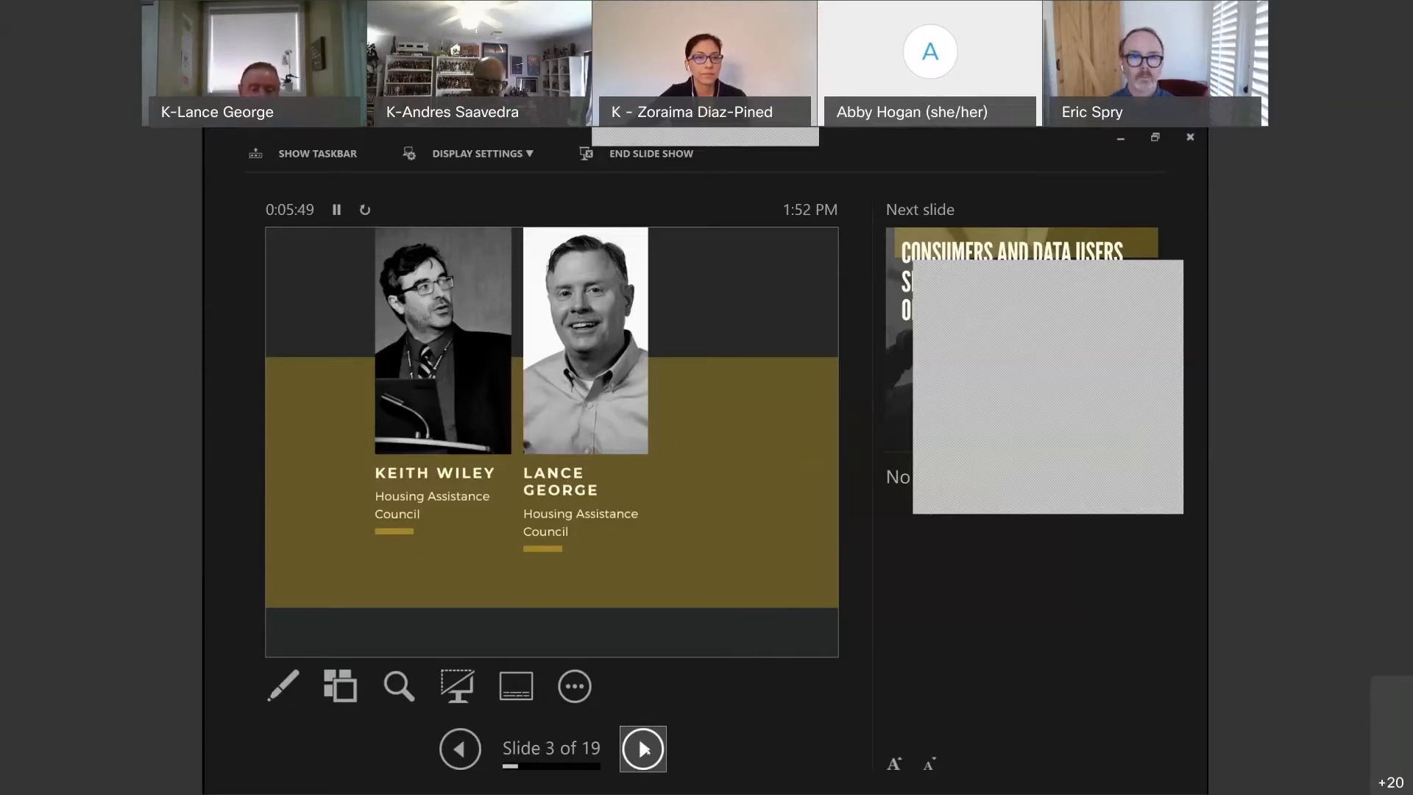
left_click(642, 747)
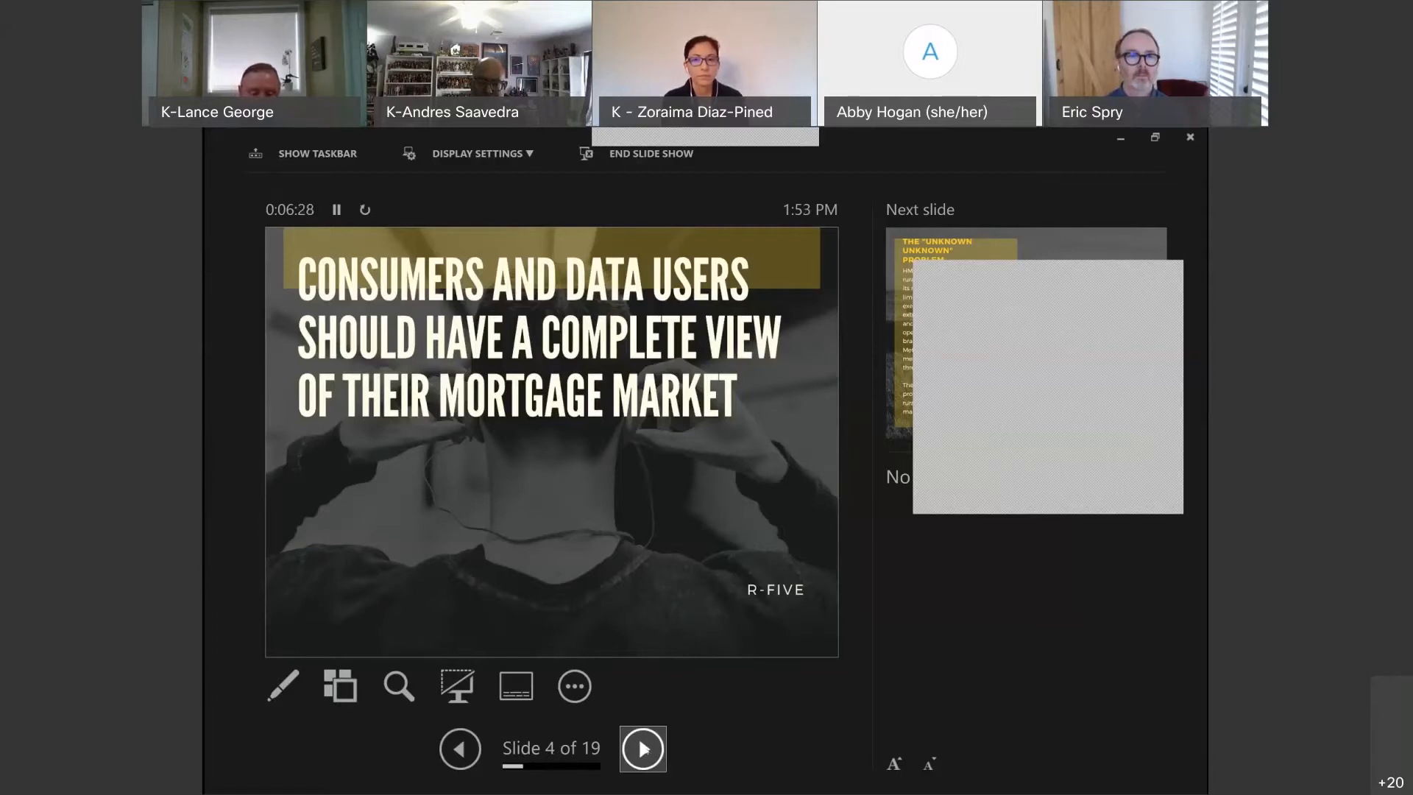
Step: Advance through slide 5 'HMDA Is Incomplete' to slide 6 quoting rural HMDA coverage research
left_click(641, 748)
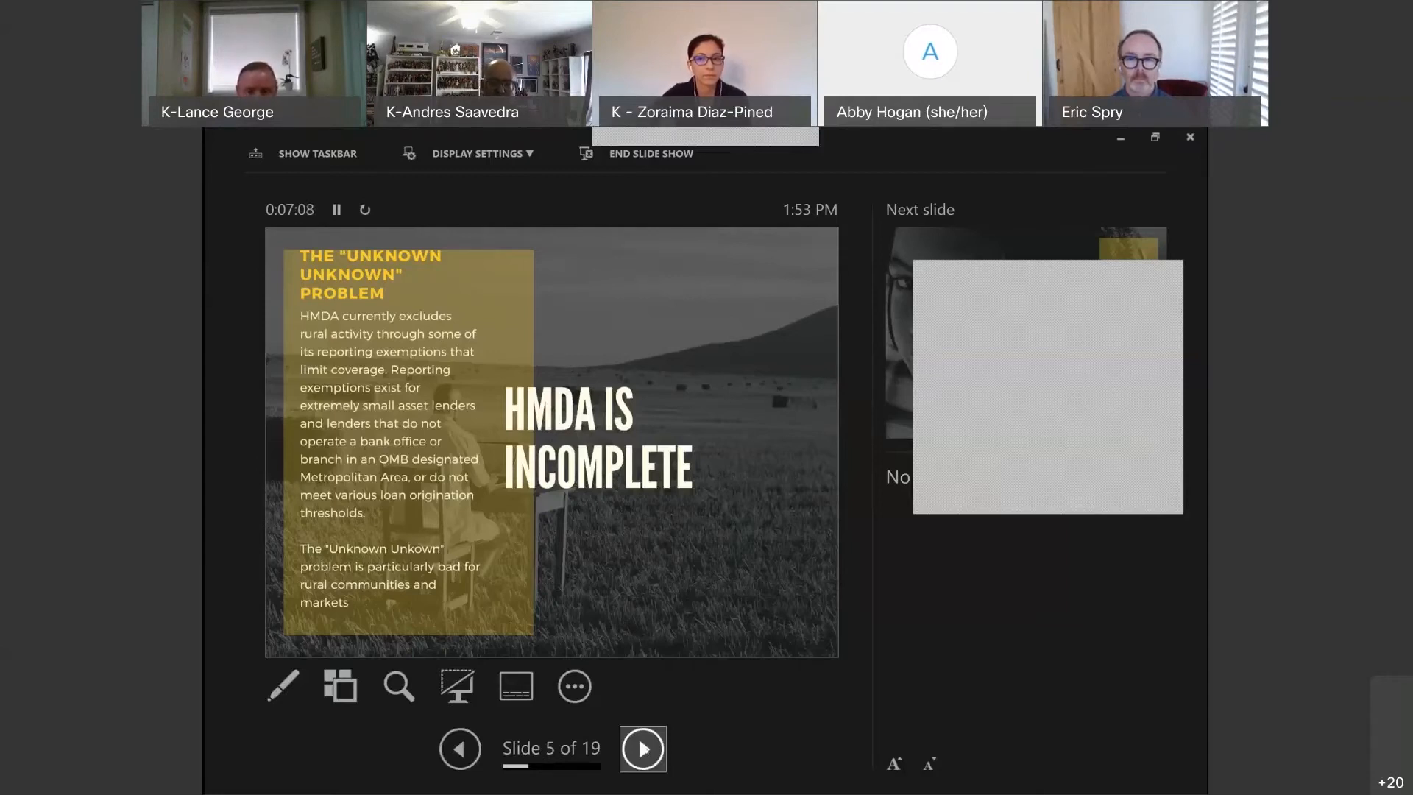
left_click(642, 748)
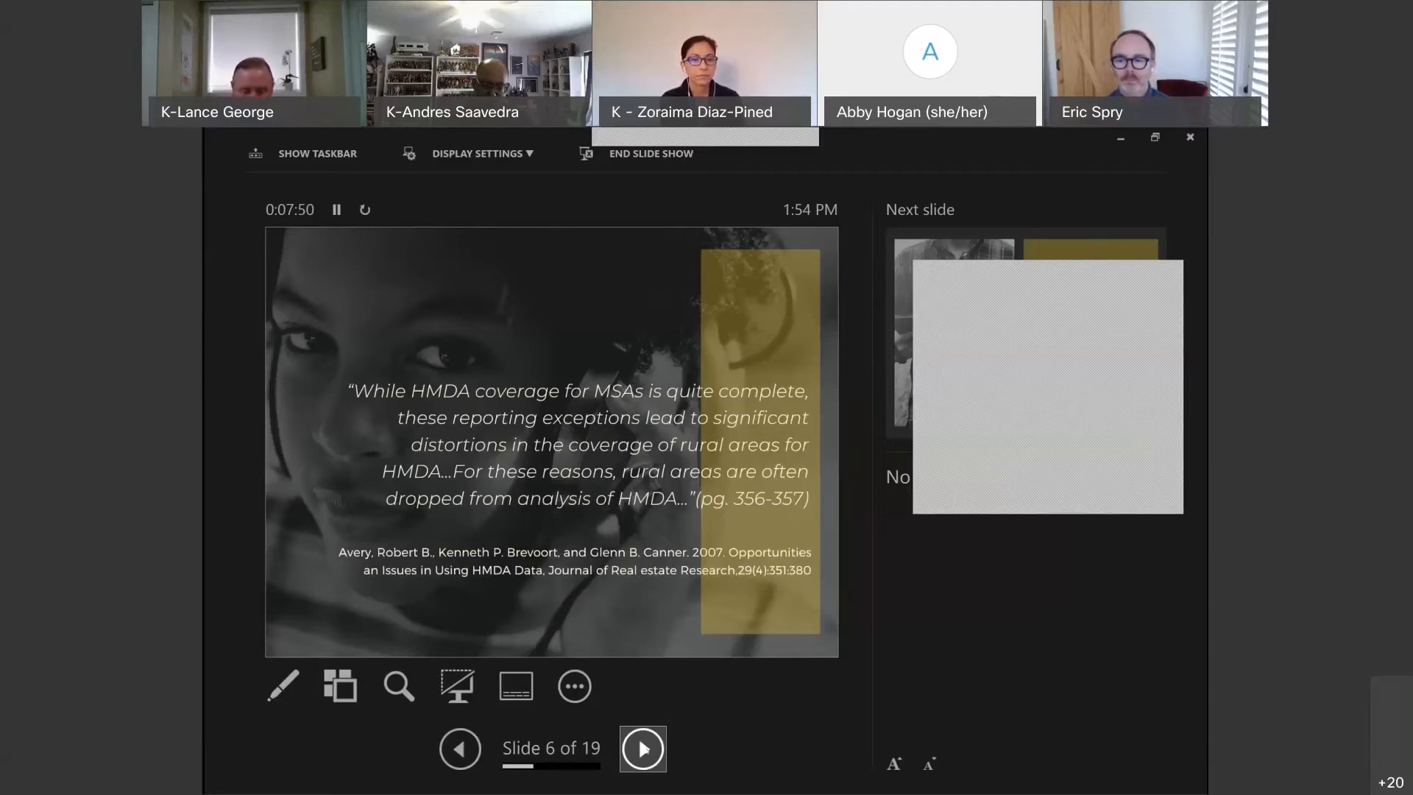
Step: Advance through the missing mortgage data slide to slide 8 announcing the rural reporting index
left_click(642, 748)
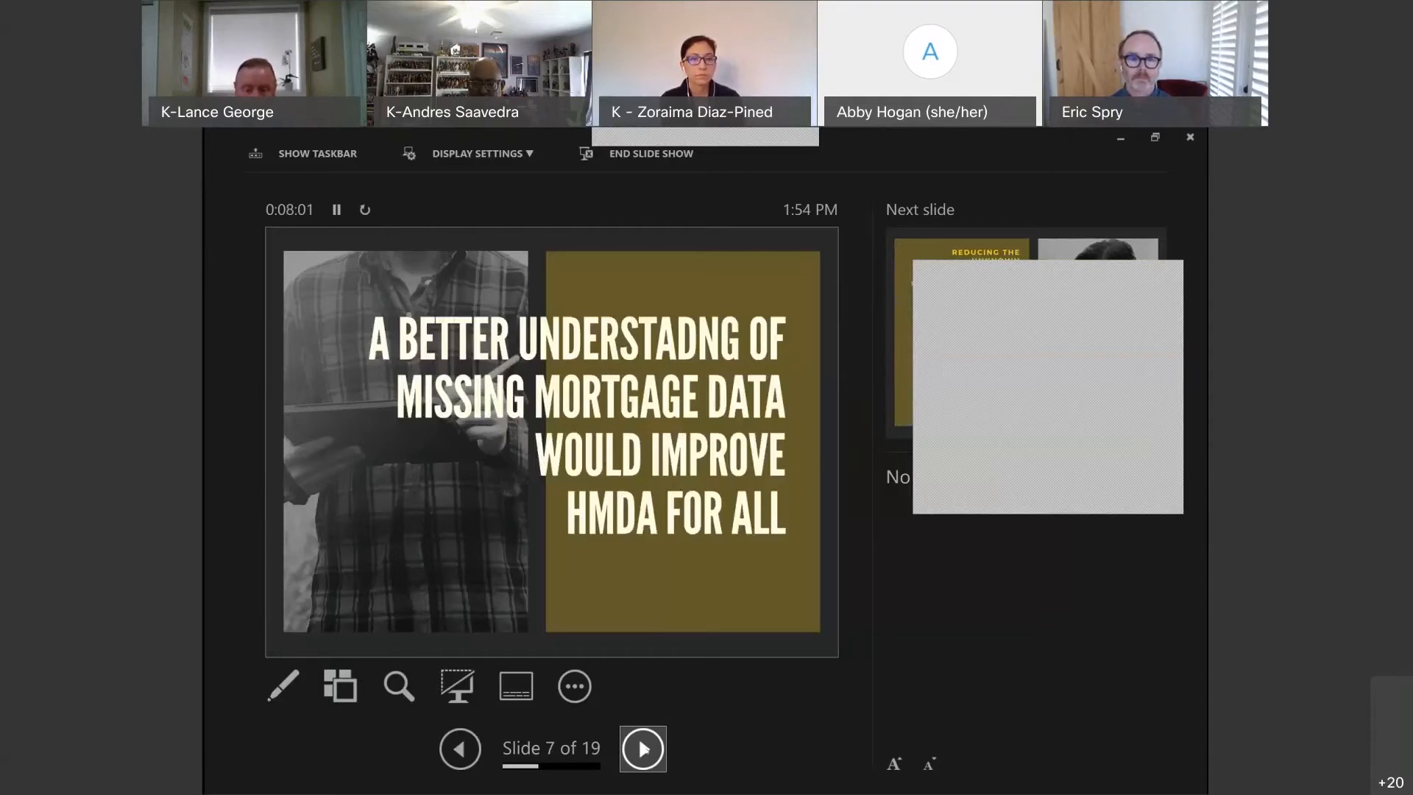
left_click(641, 748)
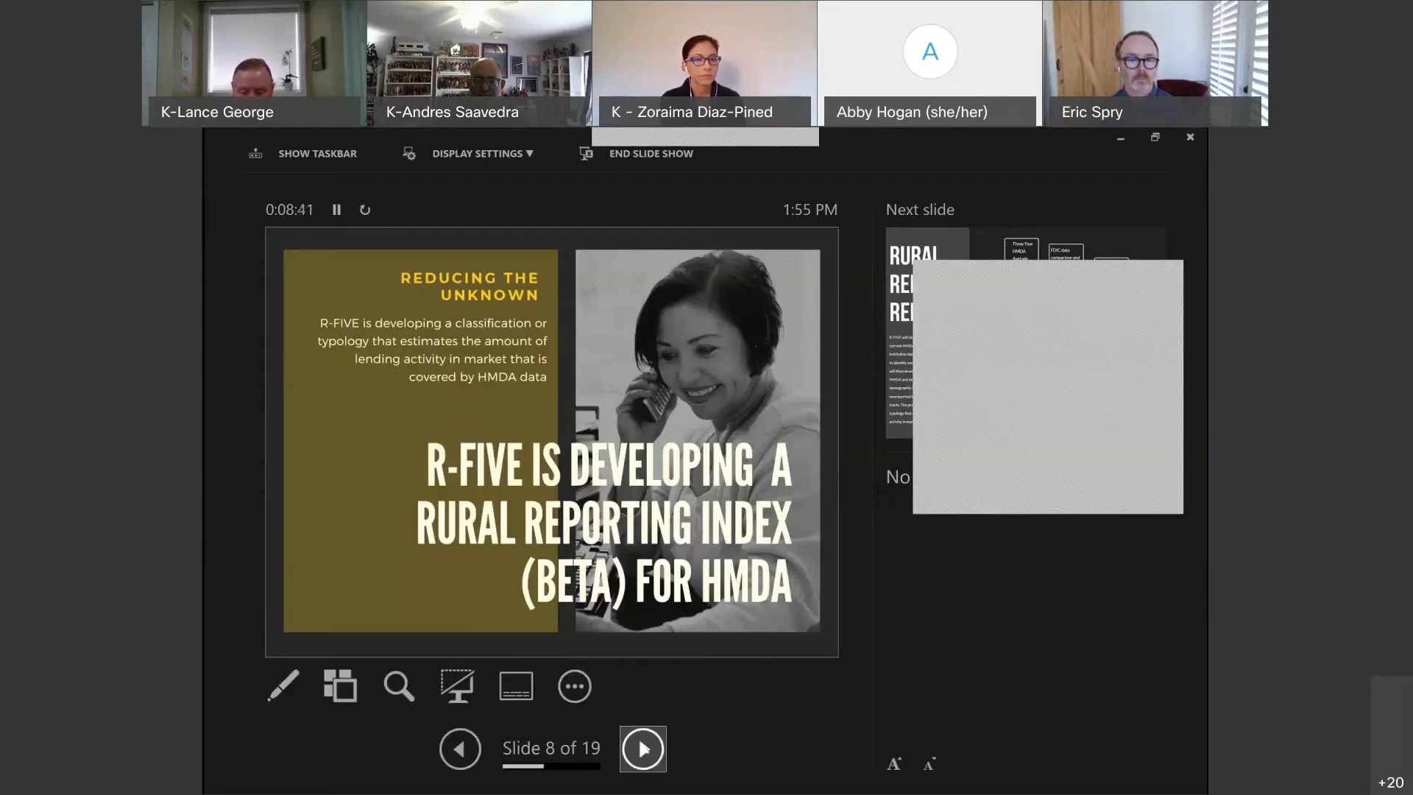
Step: Show slide 9 Rural Reporting Reliability diagram, then advance to slide 10 HMDA Non-Reporters
left_click(642, 748)
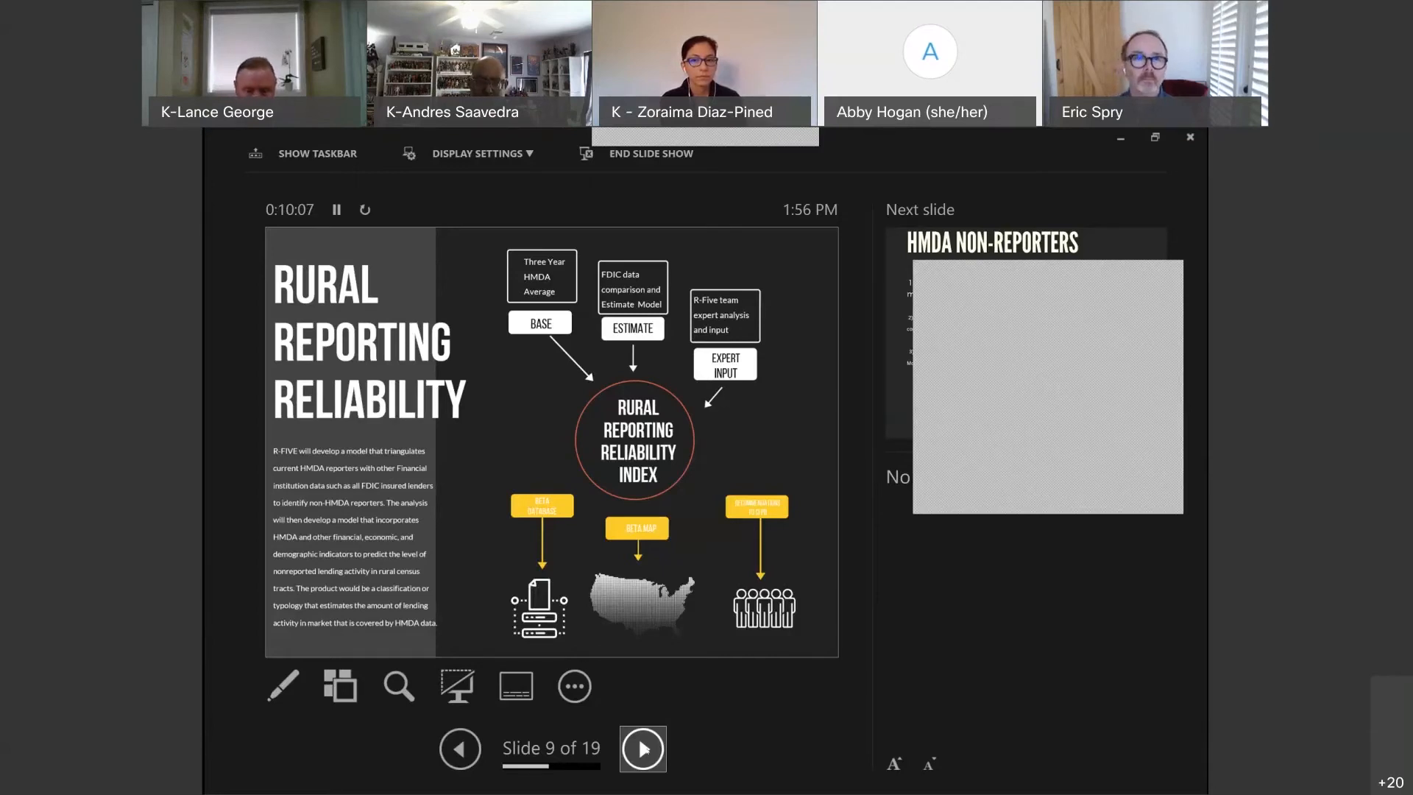
left_click(642, 748)
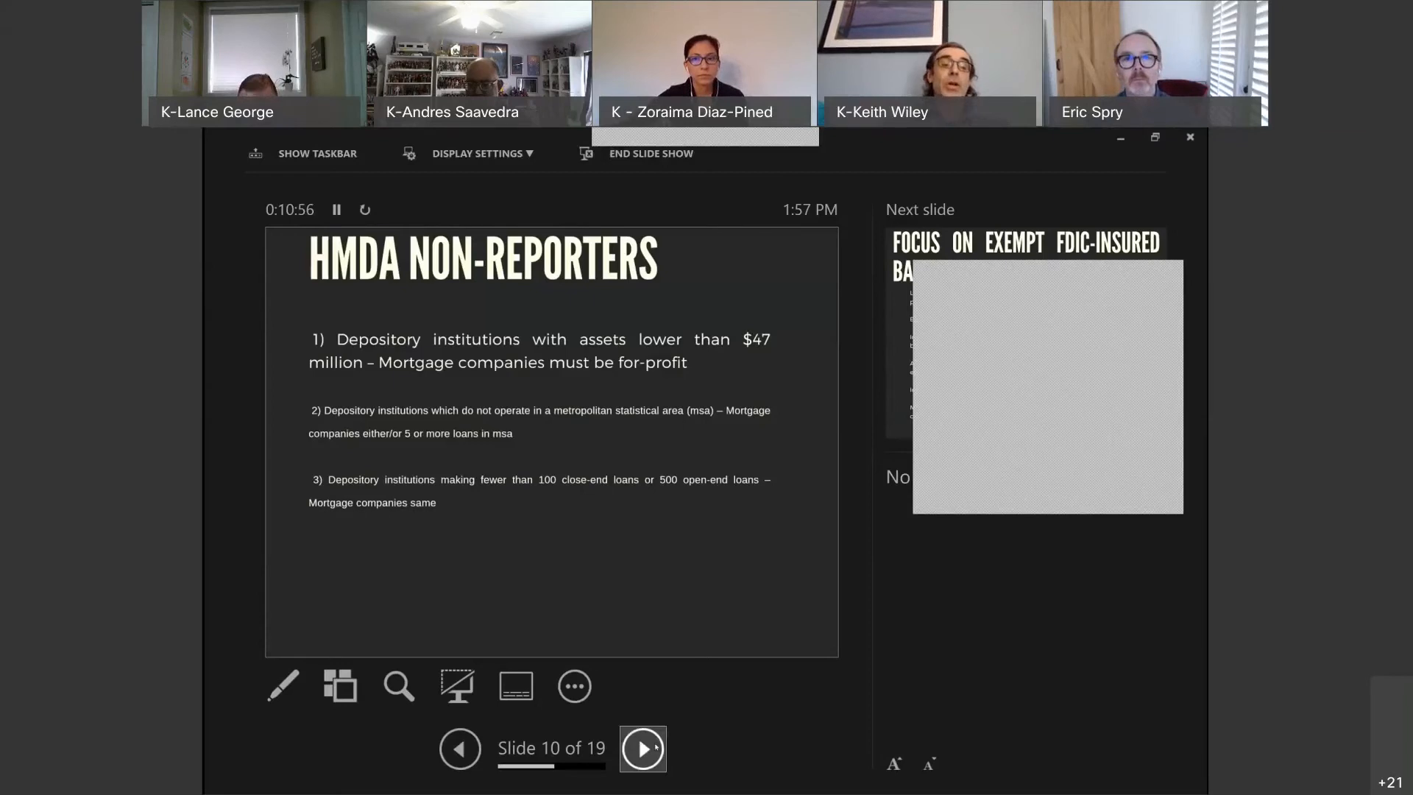
Step: Advance to slide 11 laying out analysis steps for exempt FDIC-insured banks
left_click(642, 748)
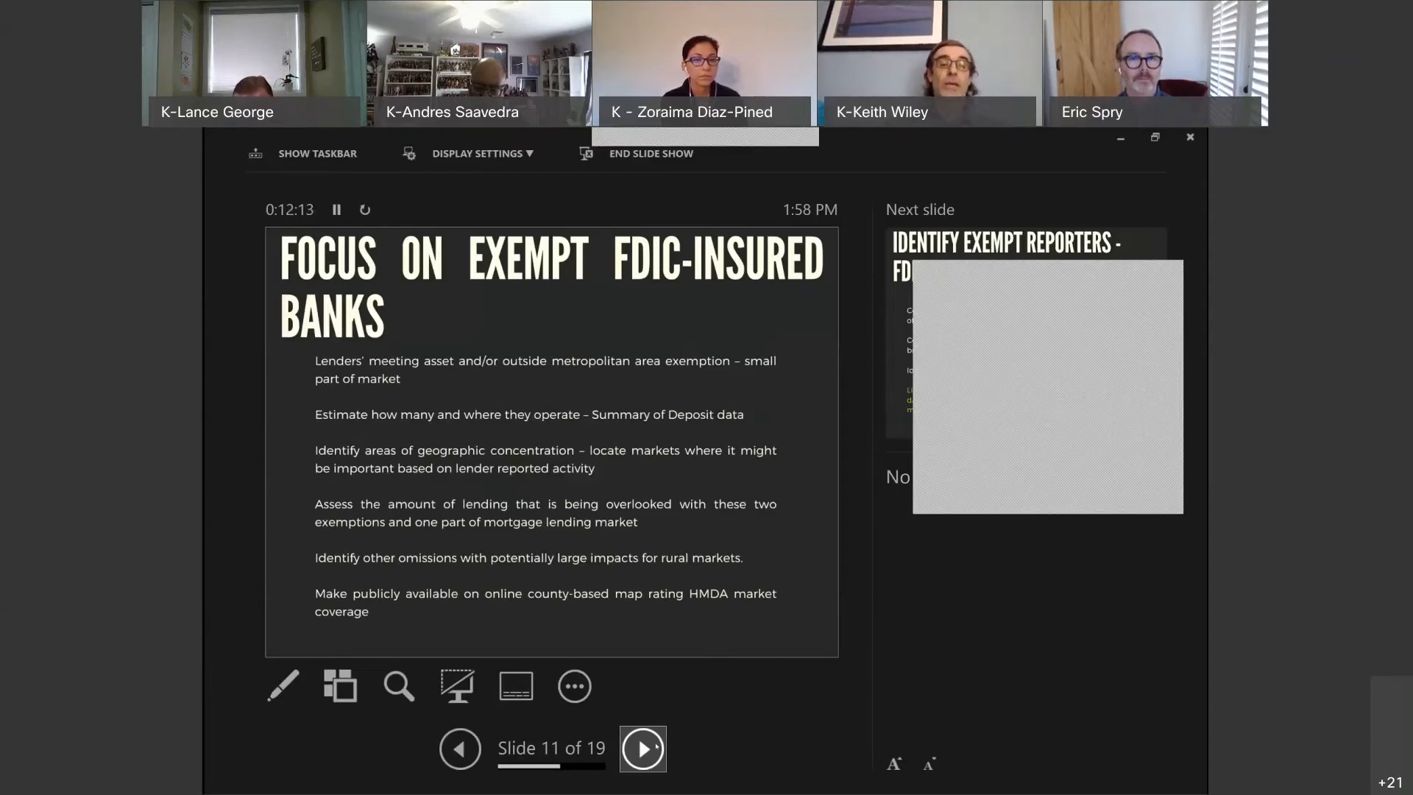
Step: Advance to slide 12, 'Identify Exempt Reporters - FDIC-Insured Lenders 2020'
left_click(642, 747)
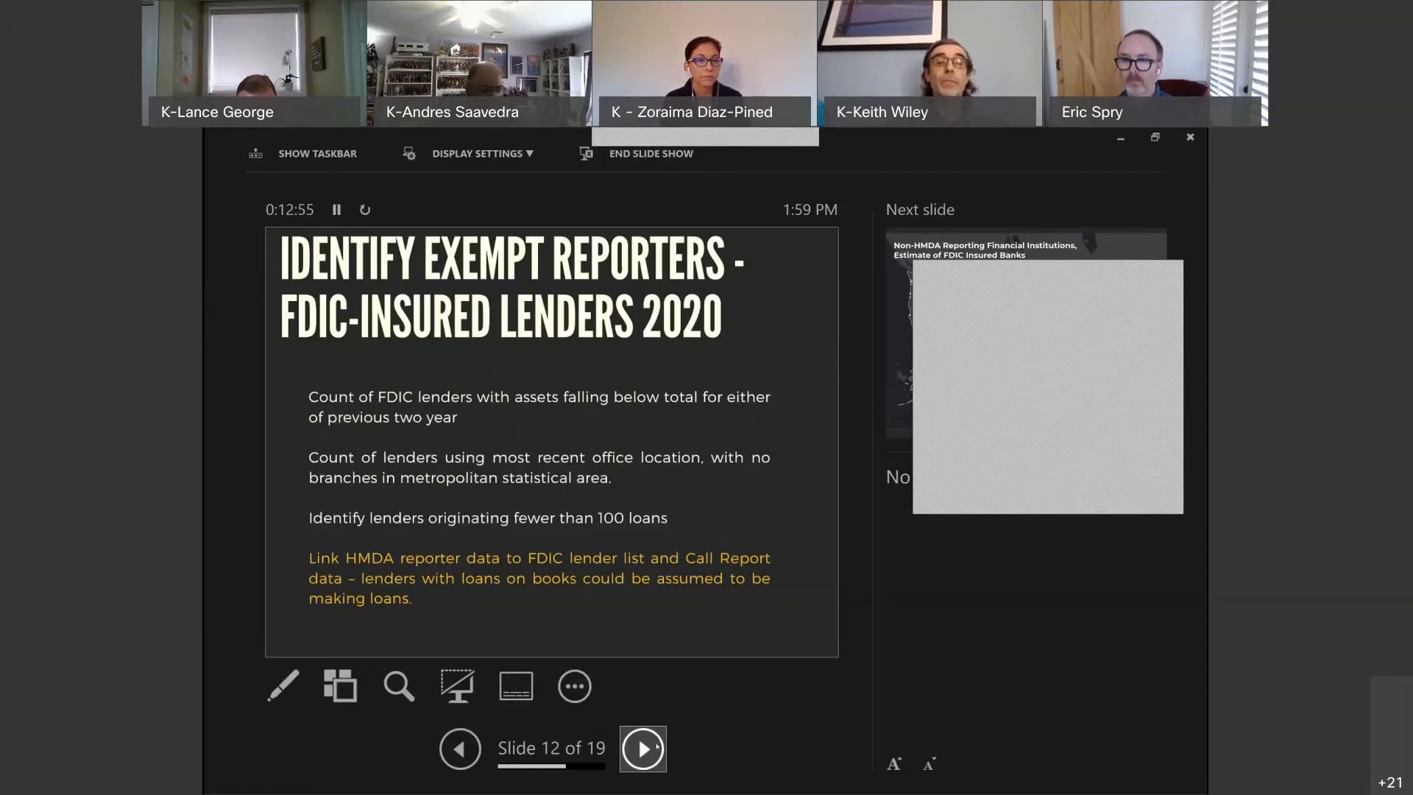
Step: Advance to slide 13, the Non-HMDA Reporting Financial Institutions map
left_click(641, 748)
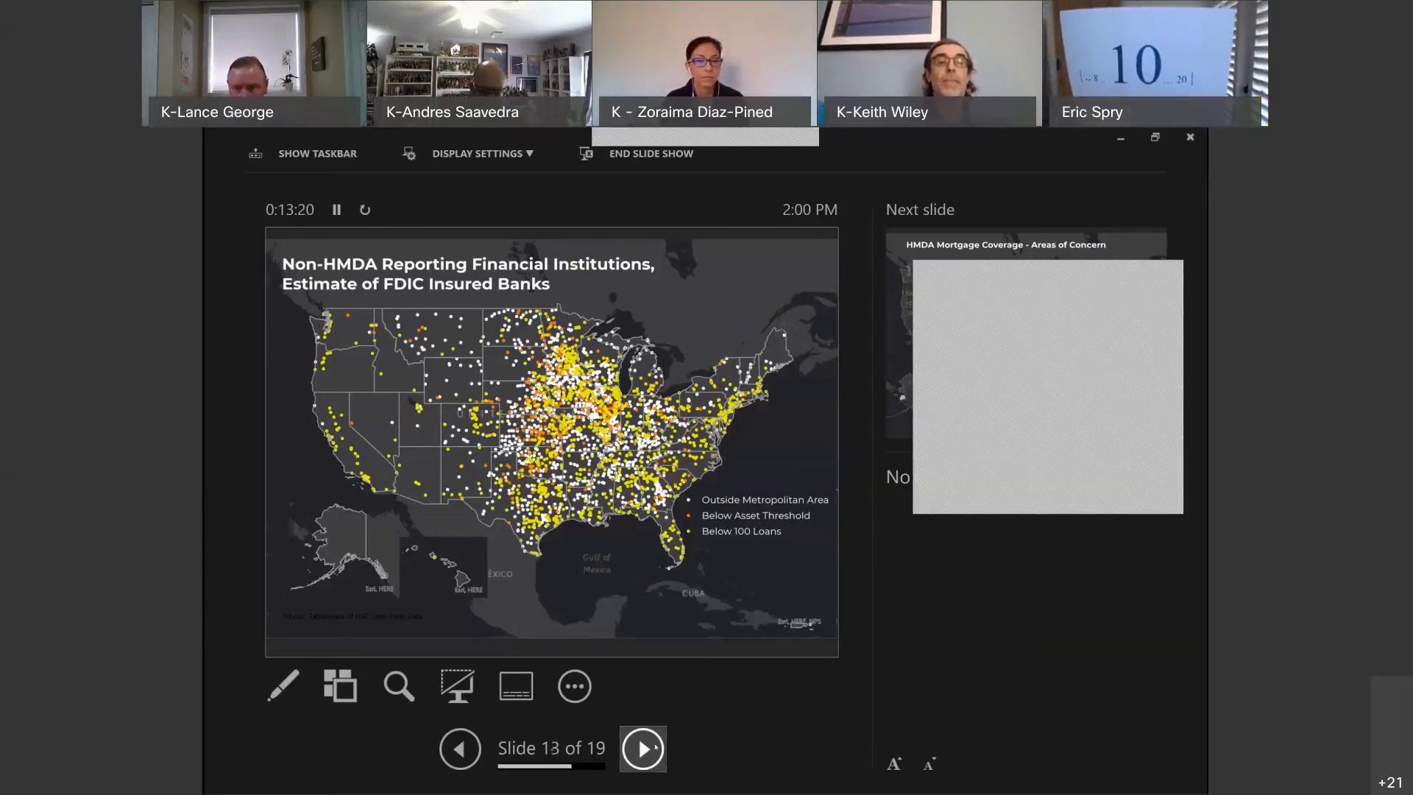
Step: Advance past the slide 14 mortgage coverage map to slide 16 on expert review
left_click(642, 748)
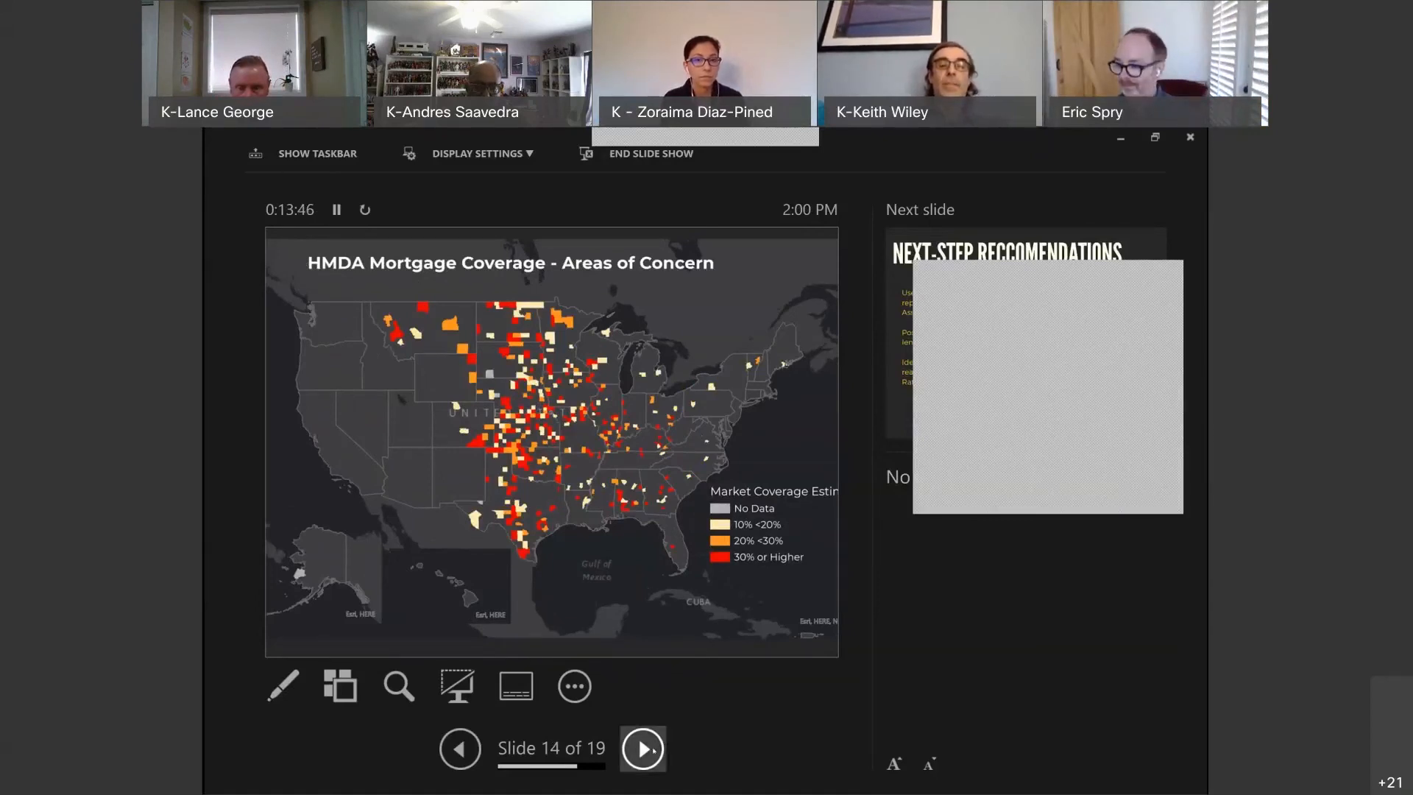
left_click(641, 748)
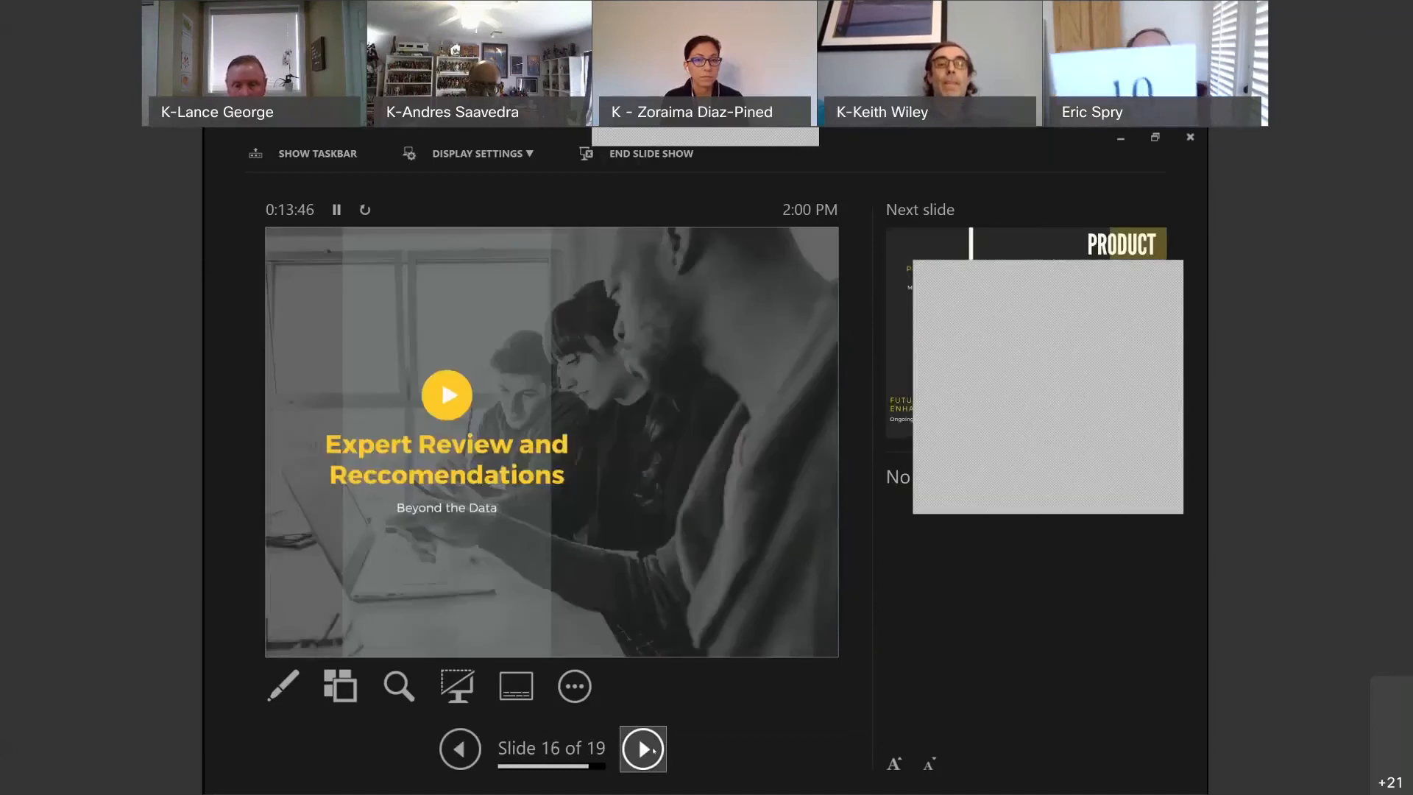